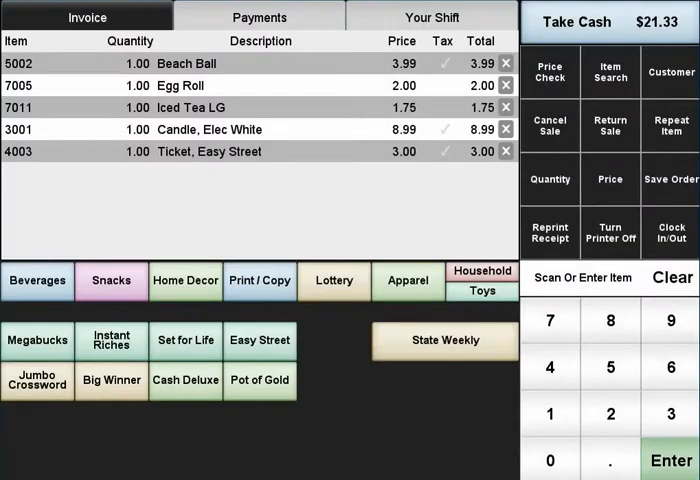
Bring up the Find Customer screen from the invoice and focus the search box
left_click(668, 72)
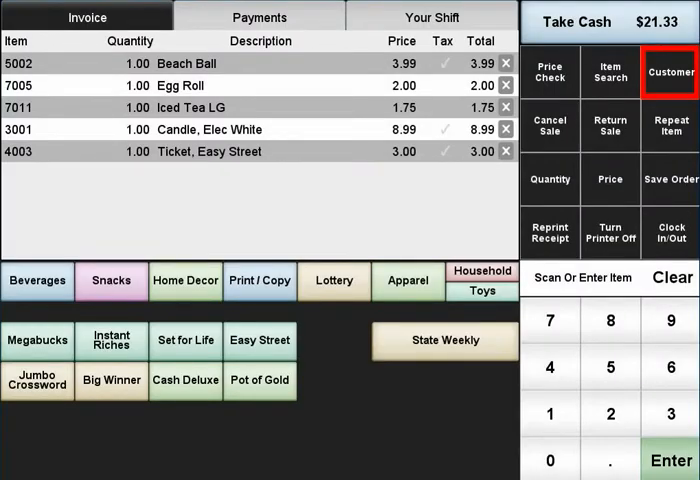
left_click(668, 72)
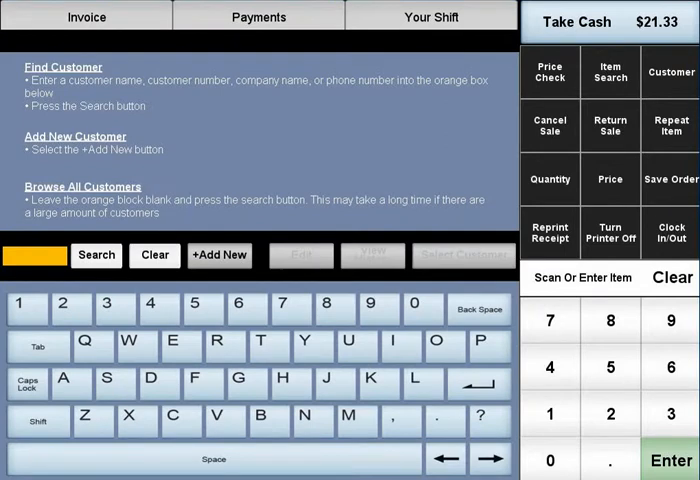
left_click(36, 256)
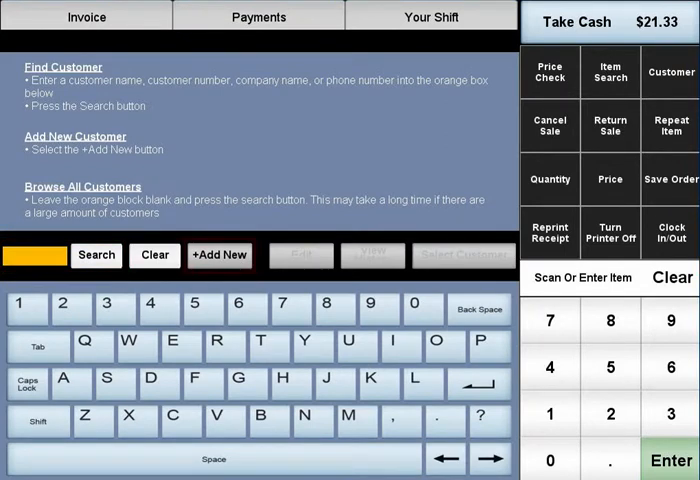
left_click(218, 256)
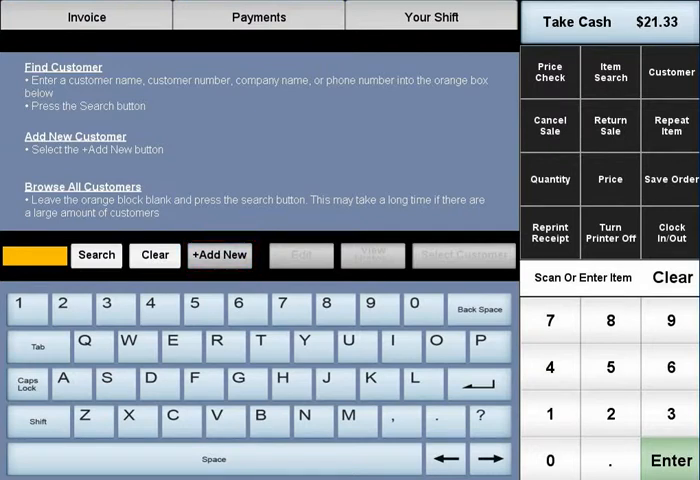
left_click(34, 256)
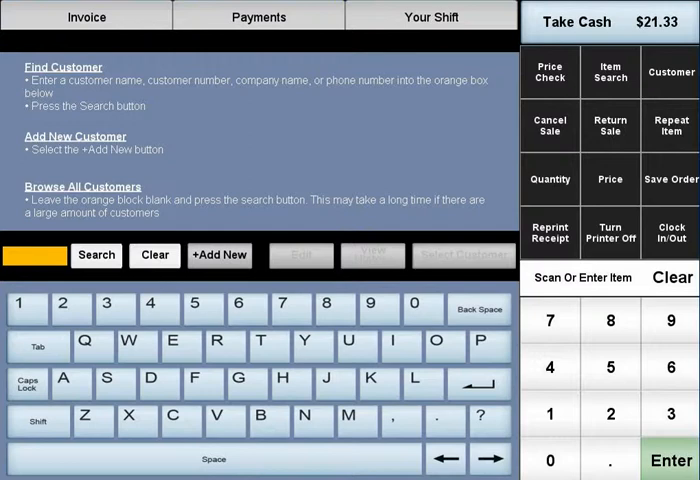
type("mca")
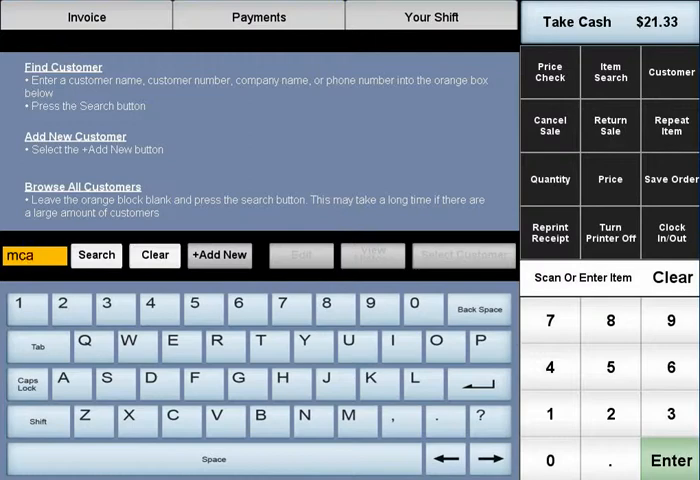
left_click(96, 256)
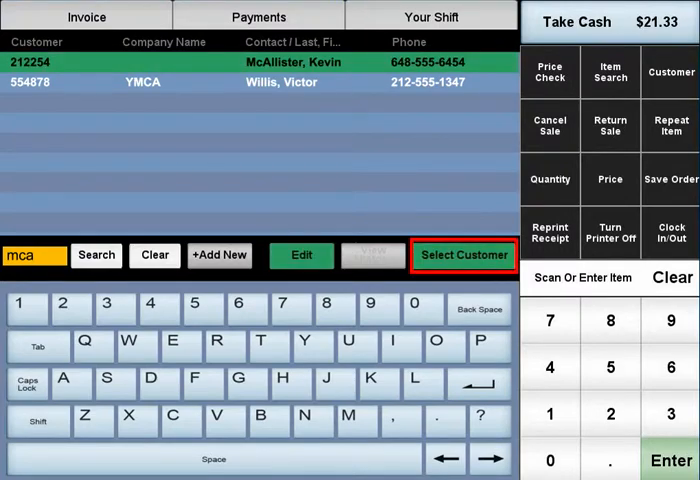
left_click(464, 256)
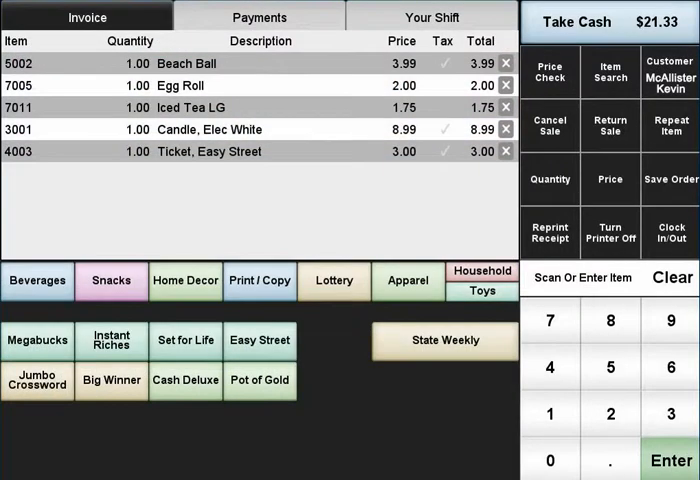
Reopen the customer lookup via Edit and run an empty search to clear the listings
left_click(670, 72)
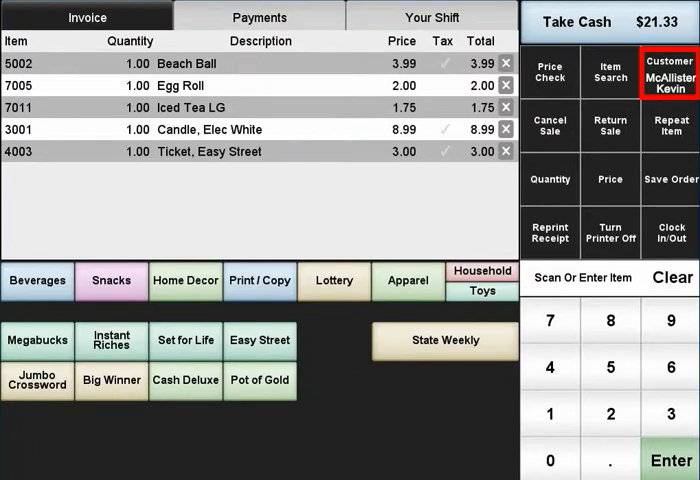
left_click(668, 72)
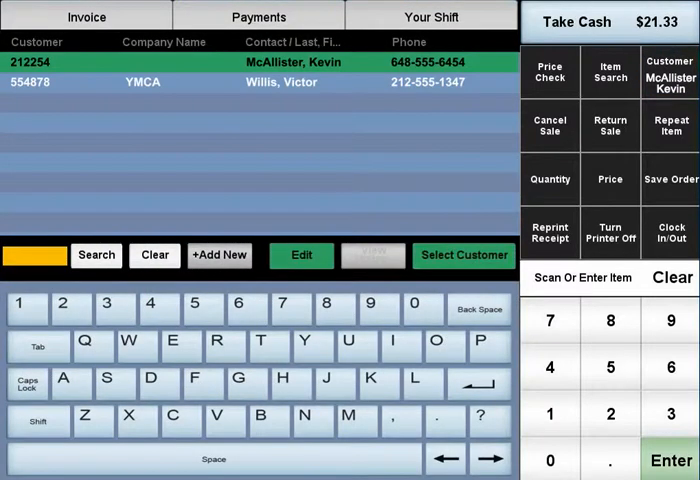
left_click(300, 256)
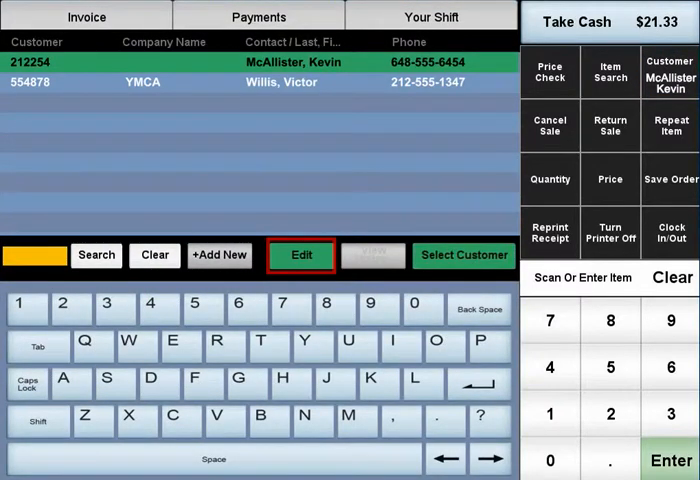
left_click(300, 256)
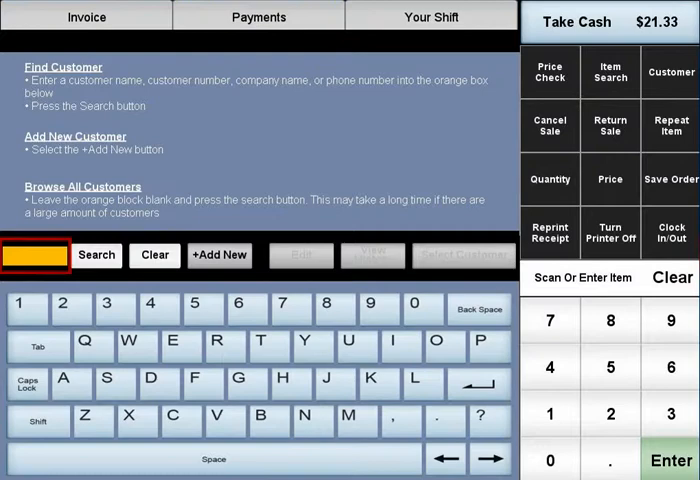
left_click(96, 256)
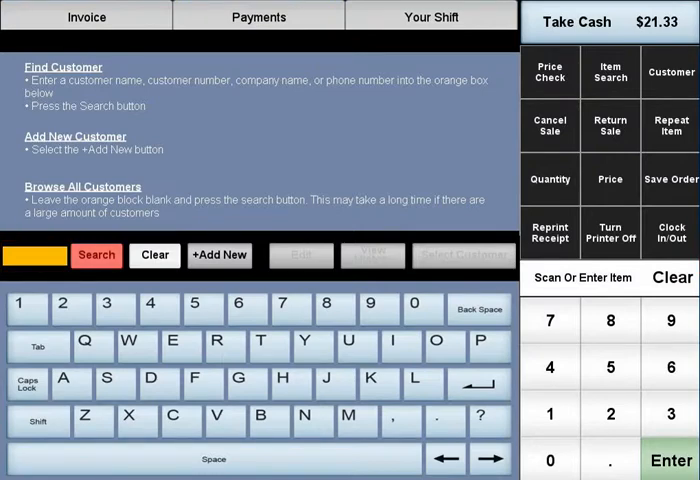
left_click(96, 256)
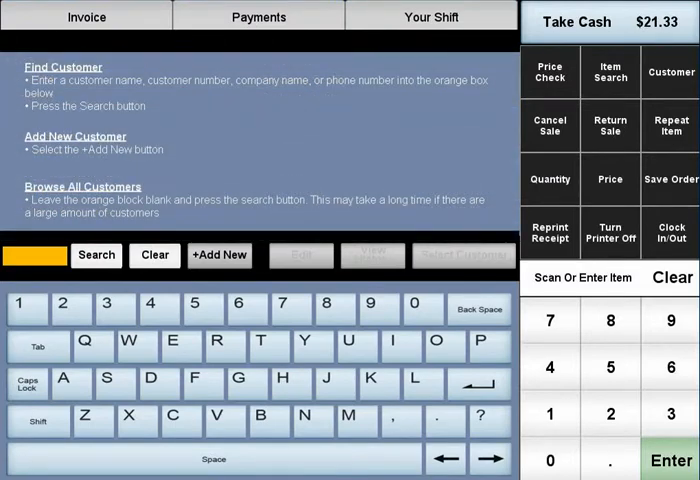
Add a new customer record with customer code A43556782
left_click(218, 256)
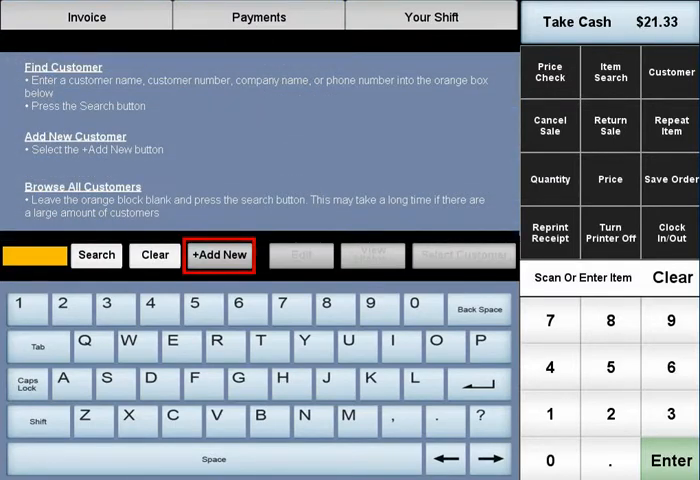
left_click(218, 254)
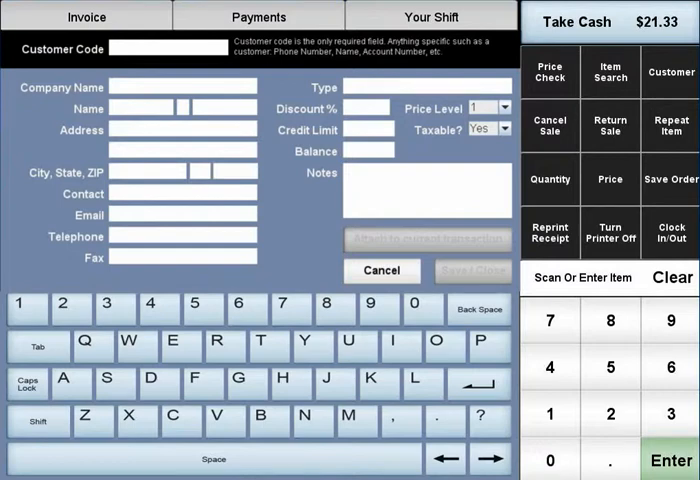
left_click(168, 48)
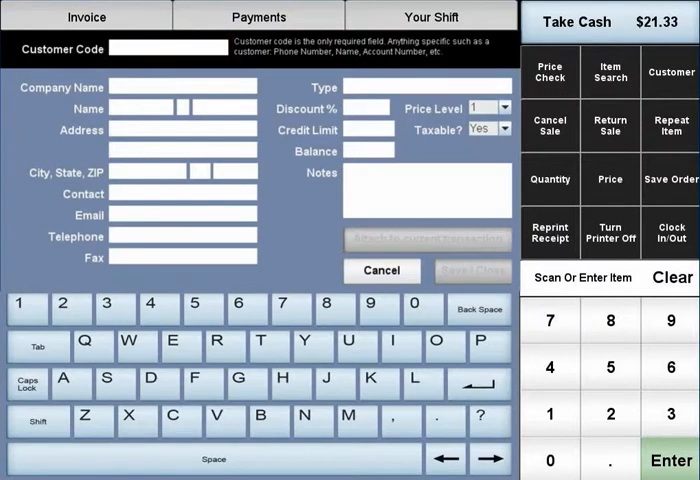
type("Davis")
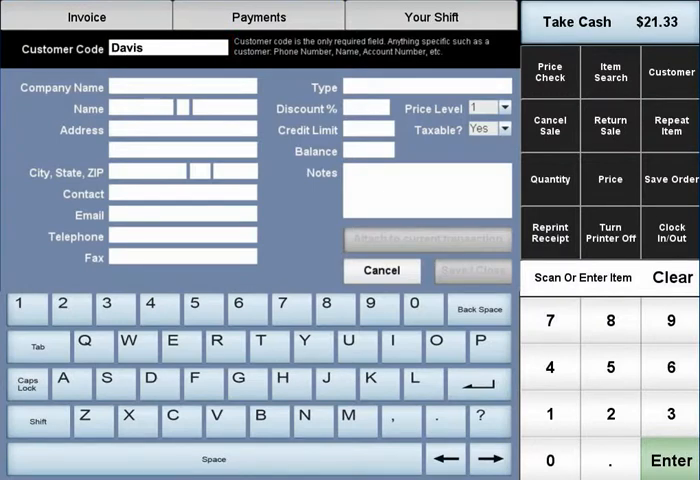
type("A43556782")
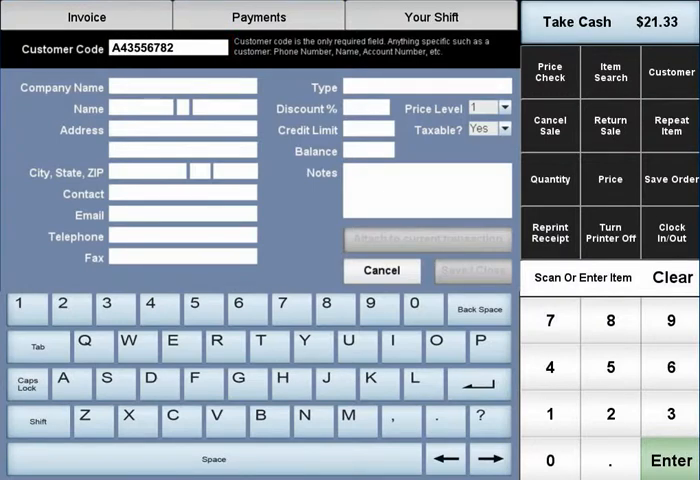